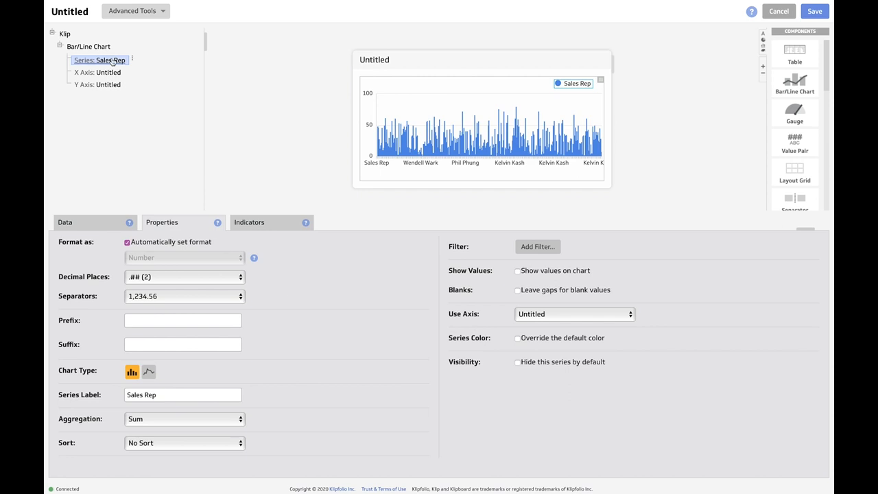
# - Chart Revenue by Sales Rep on the X axis and title the Klip 'Revenue by Sales Rep'
pyautogui.click(98, 73)
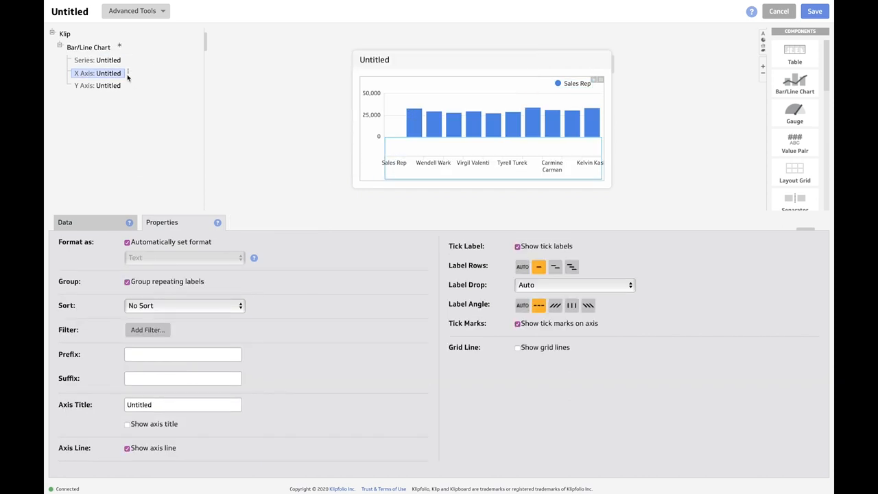
pyautogui.click(147, 329)
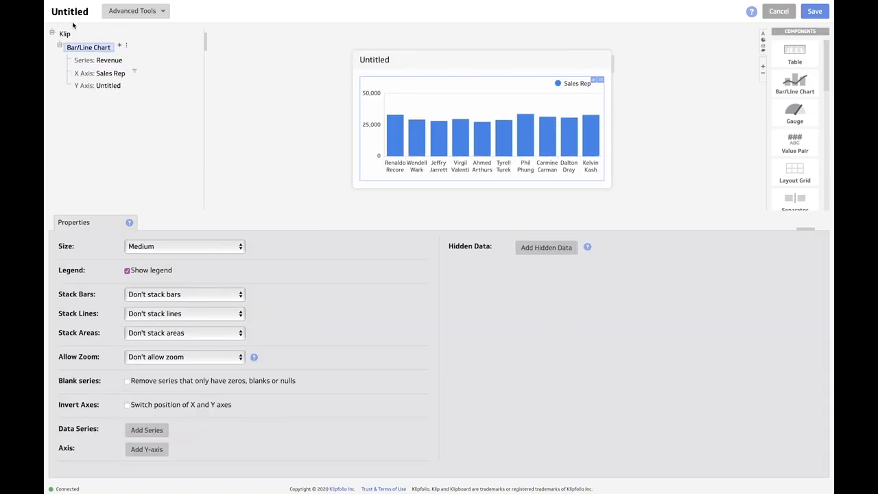
pyautogui.click(64, 33)
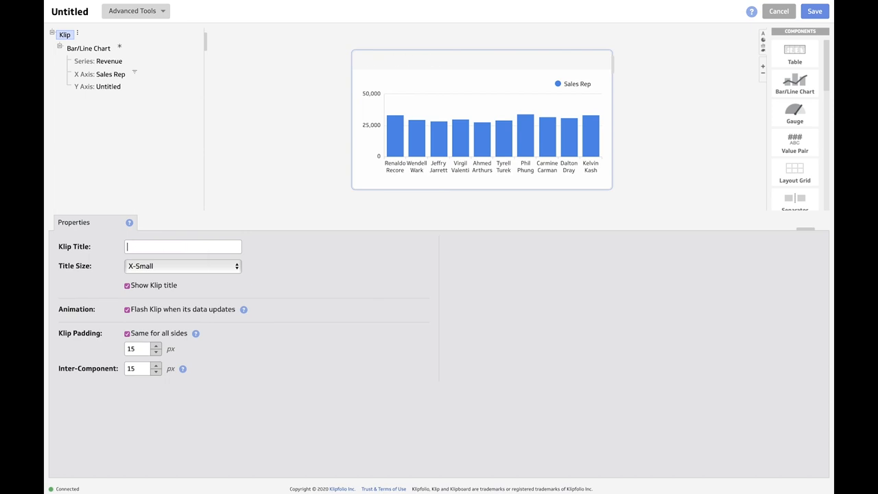
pyautogui.write('Revenue by Sales Rep')
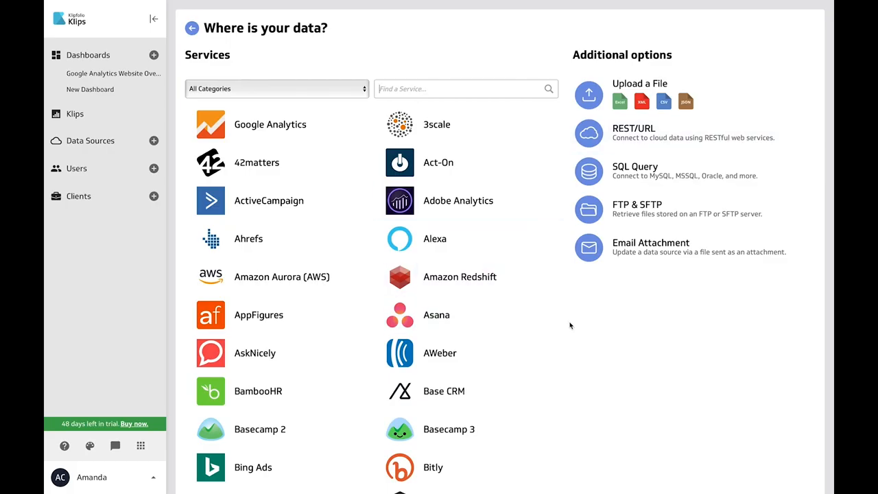
# - Browse the services list, then search existing data sources for 'sample' to add to the Klip
pyautogui.scroll(-3)
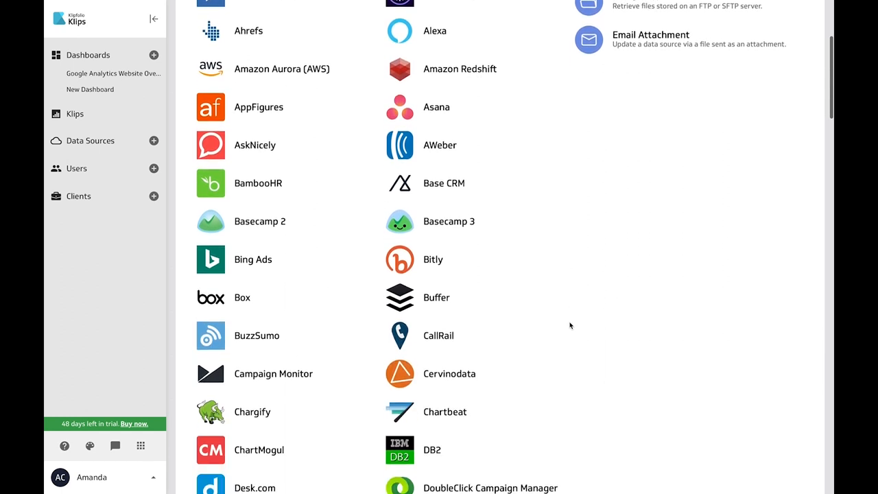
pyautogui.scroll(-3)
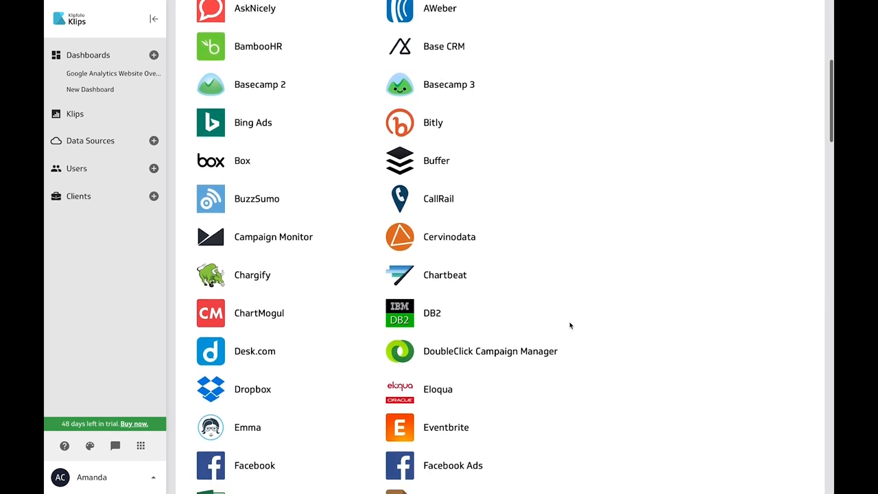
pyautogui.click(201, 40)
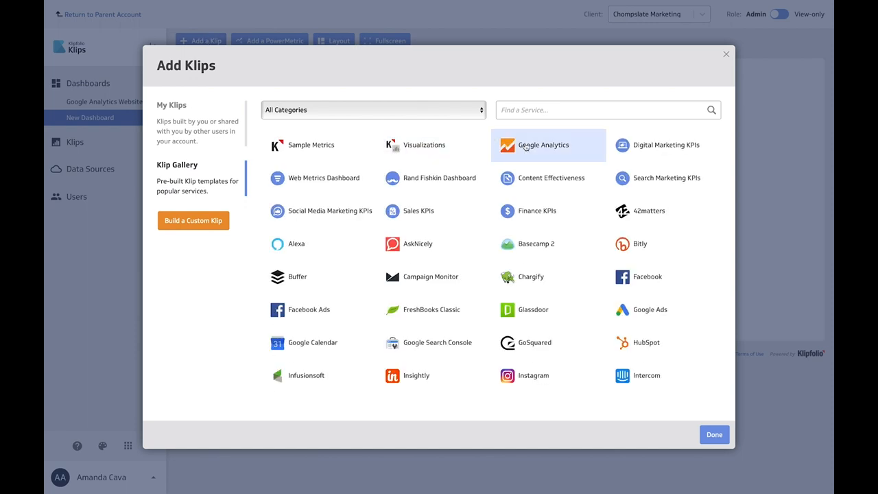
pyautogui.click(543, 145)
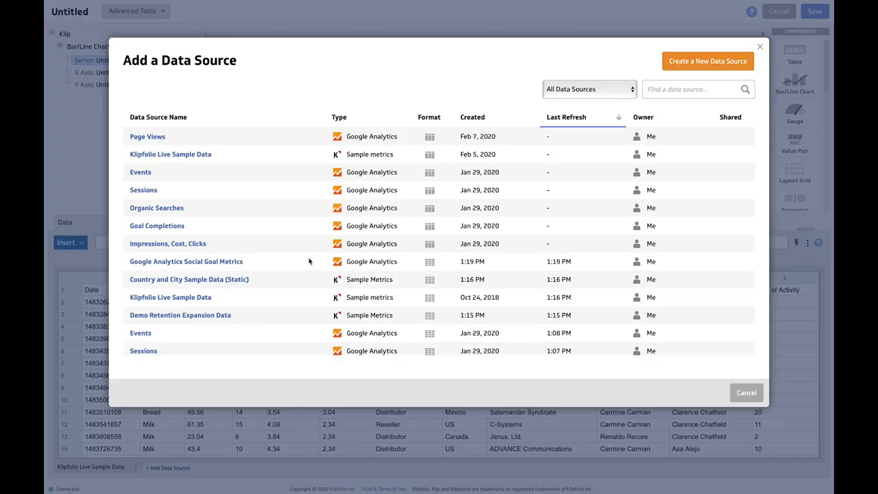
pyautogui.write('sample')
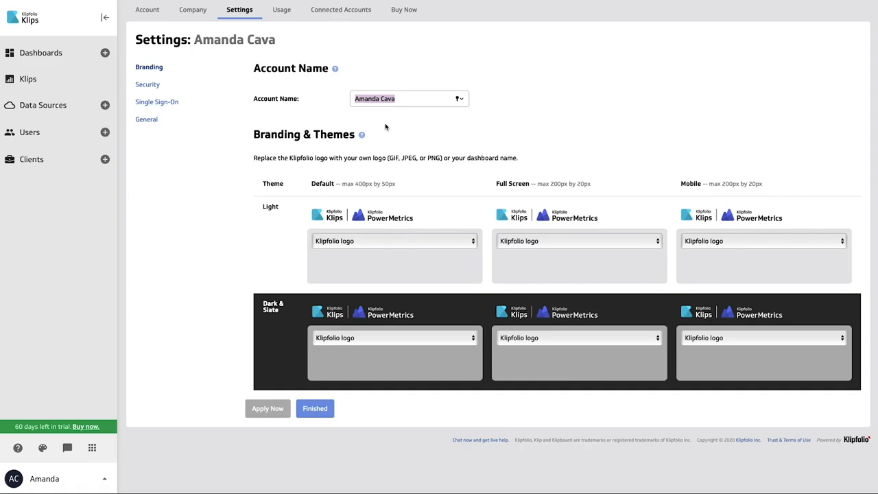
pyautogui.moveTo(329, 180)
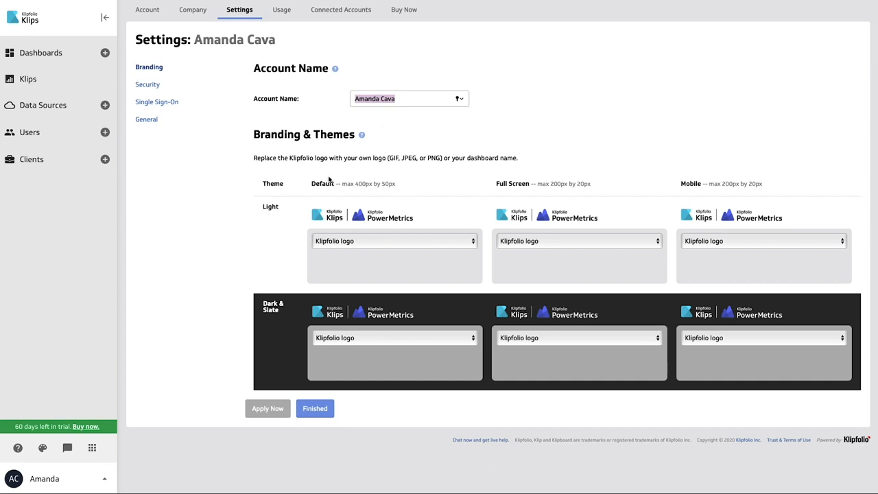
# - View Branding settings, then bring up the Klipfolio Apps switcher from the sidebar
pyautogui.click(395, 242)
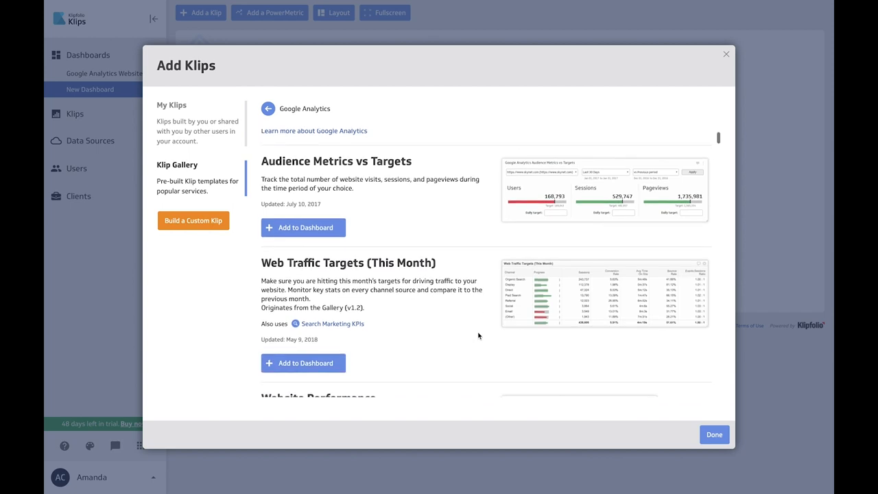
pyautogui.click(141, 447)
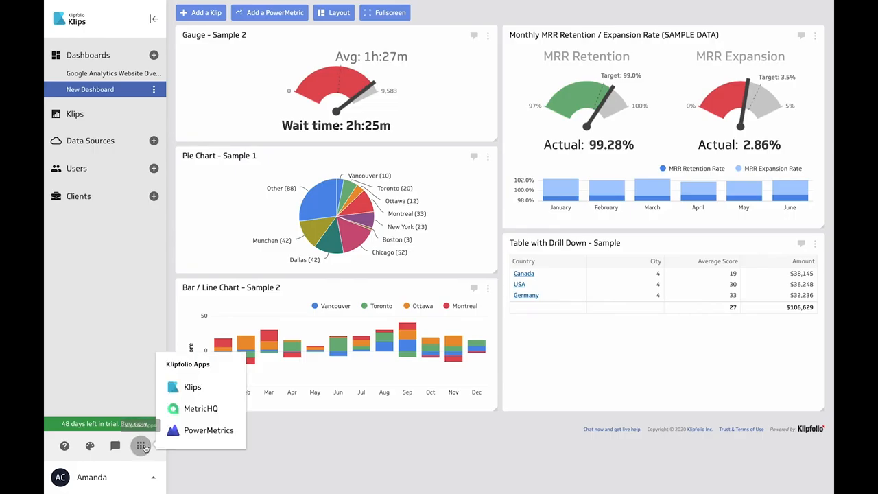
# - In PowerMetrics' Revenue Breakdown, personalize the Country chart to compare vs. custom period (offset)
pyautogui.click(209, 431)
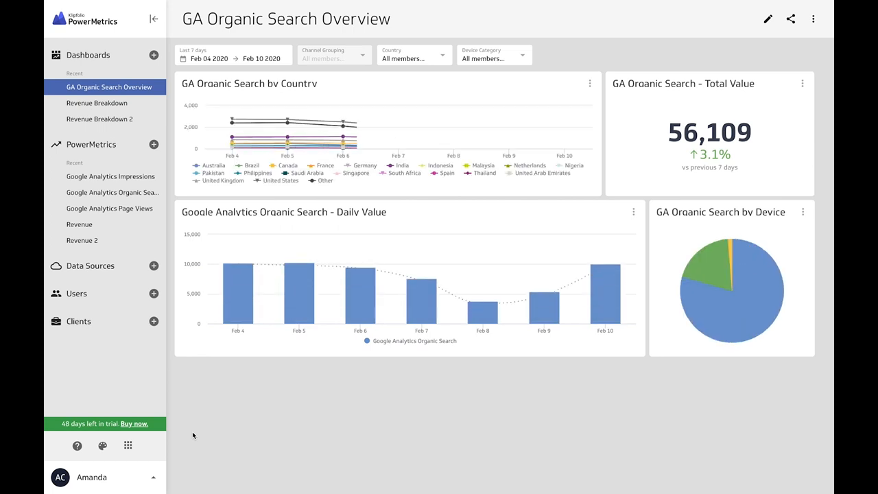
pyautogui.click(96, 103)
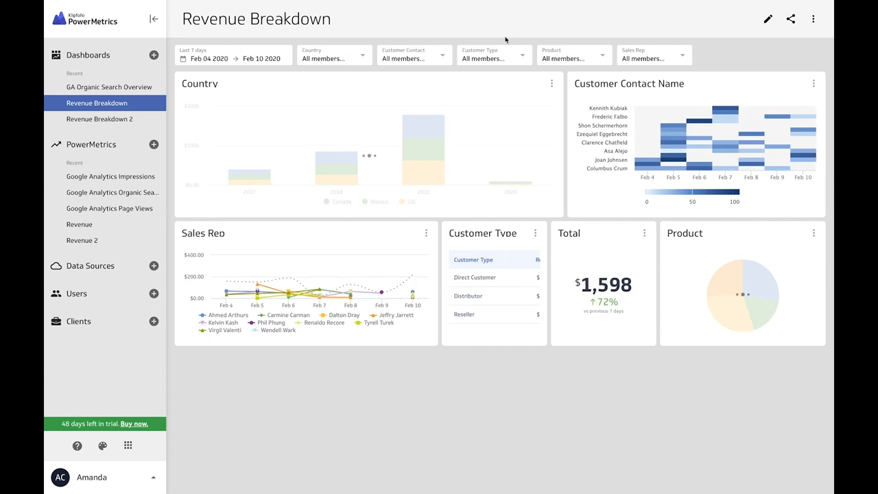
pyautogui.click(551, 84)
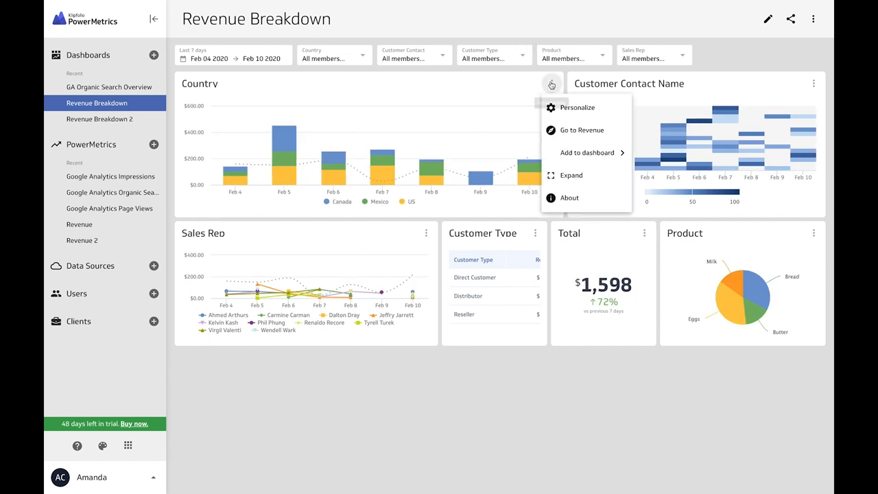
pyautogui.click(576, 107)
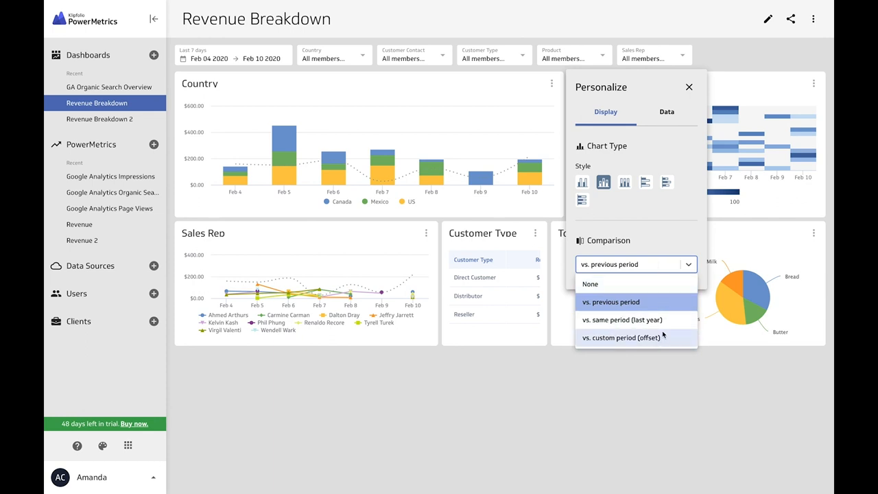
pyautogui.click(623, 320)
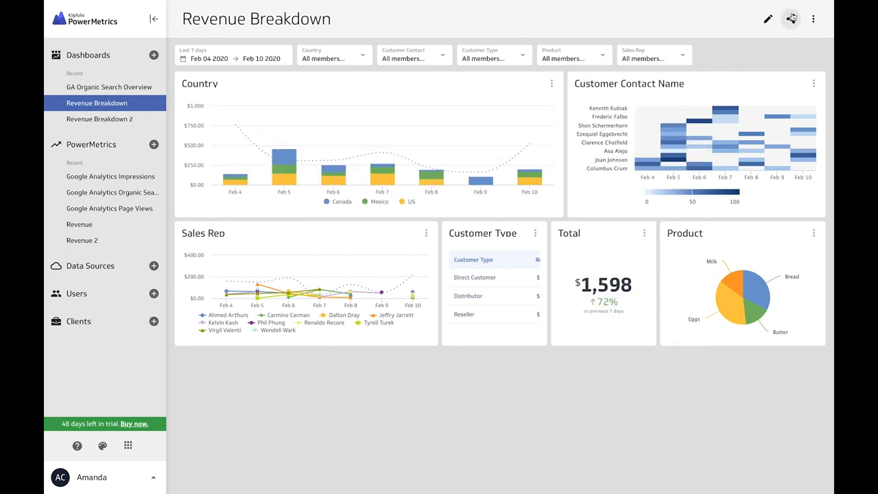
pyautogui.click(793, 19)
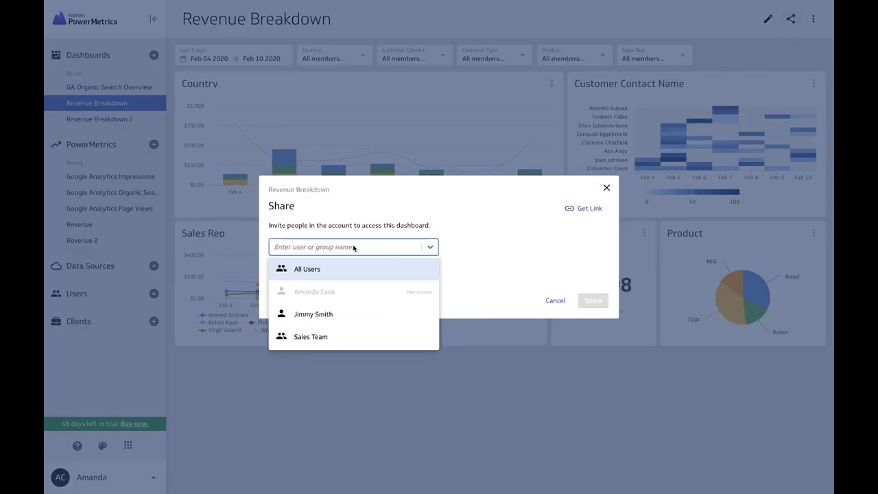
pyautogui.click(312, 312)
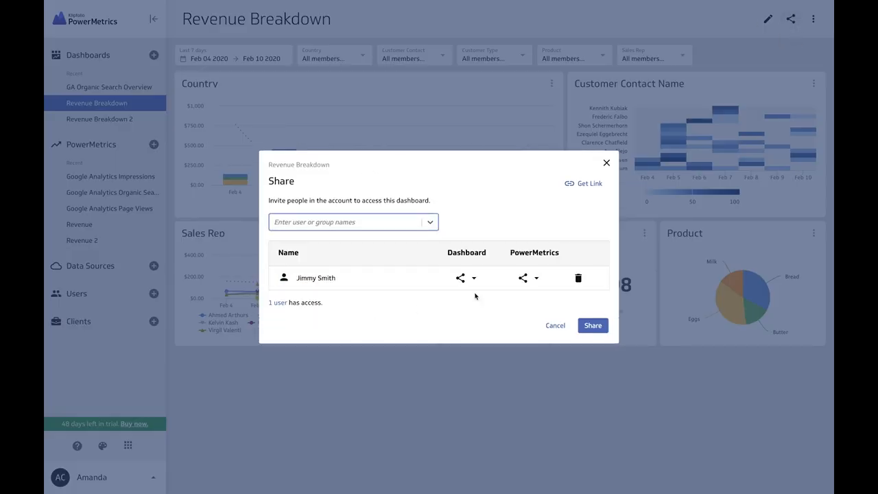
pyautogui.click(536, 278)
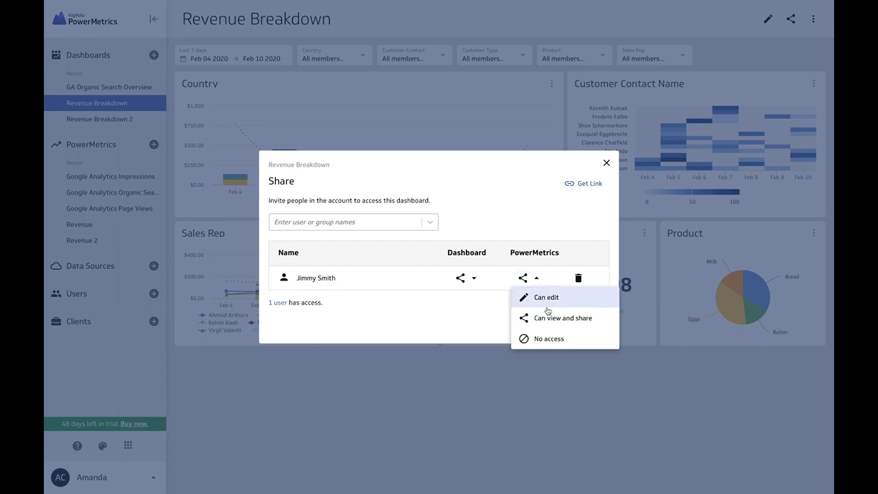
pyautogui.click(546, 297)
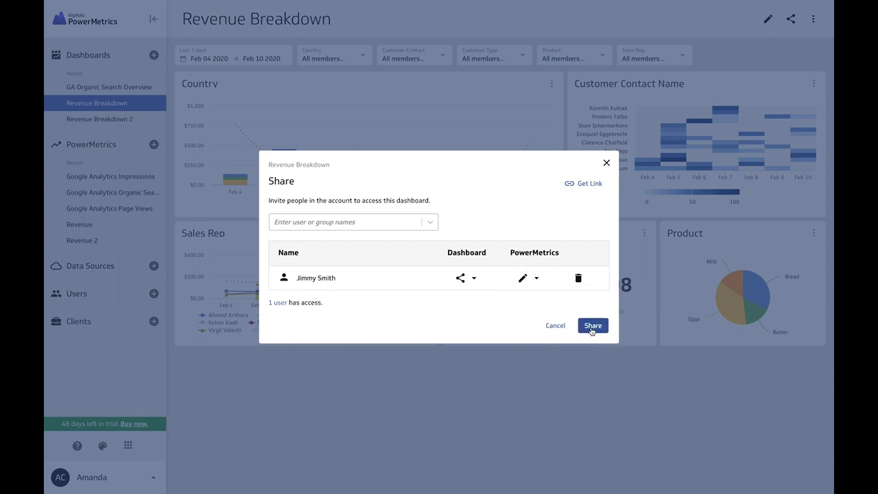
pyautogui.click(593, 325)
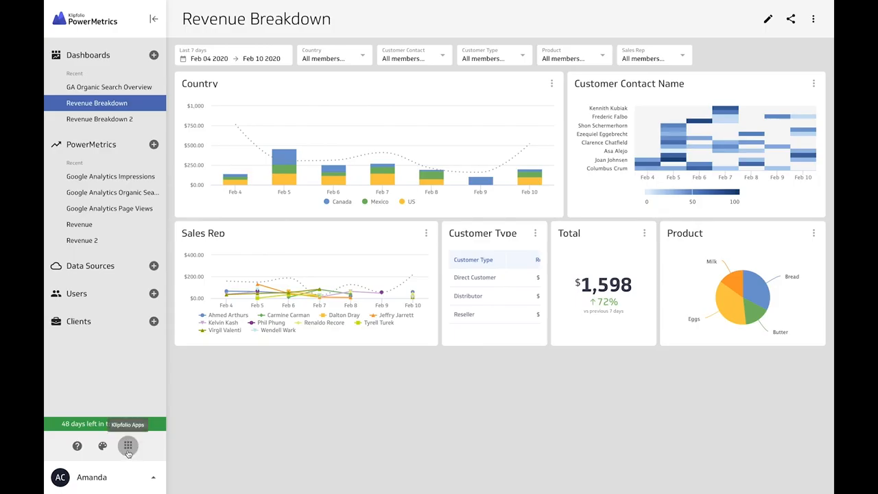
# - Switch to MetricHQ, search 'Marketing' and scroll through the metric results
pyautogui.click(128, 447)
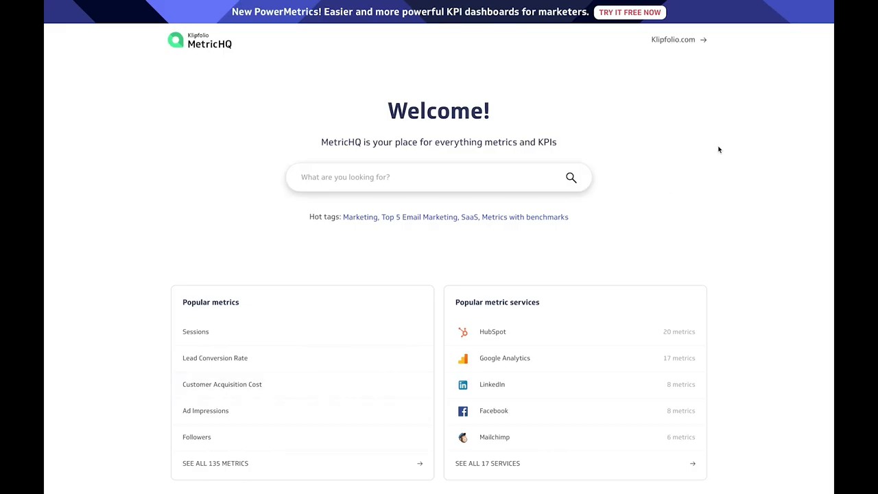
pyautogui.write('Marketi')
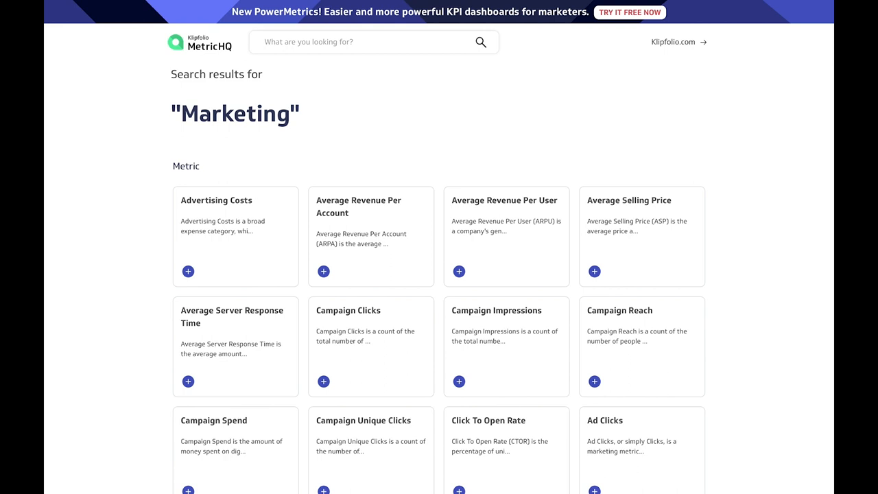
pyautogui.moveTo(753, 267)
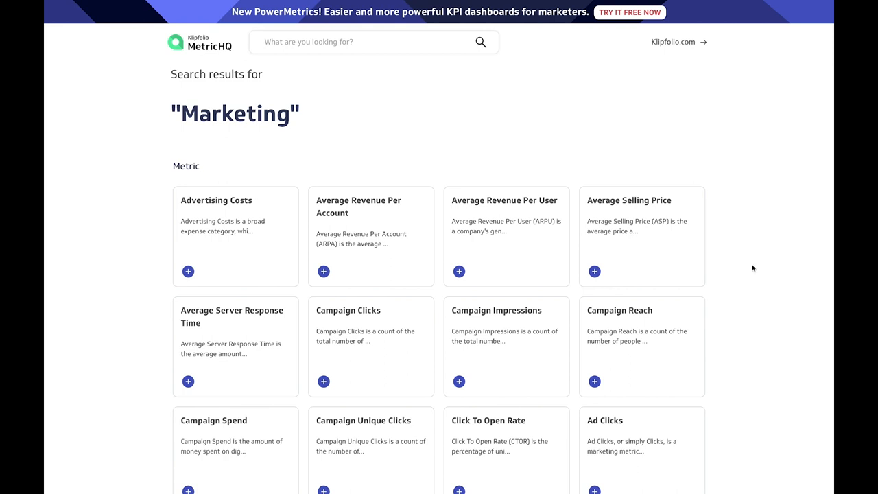
pyautogui.scroll(-3)
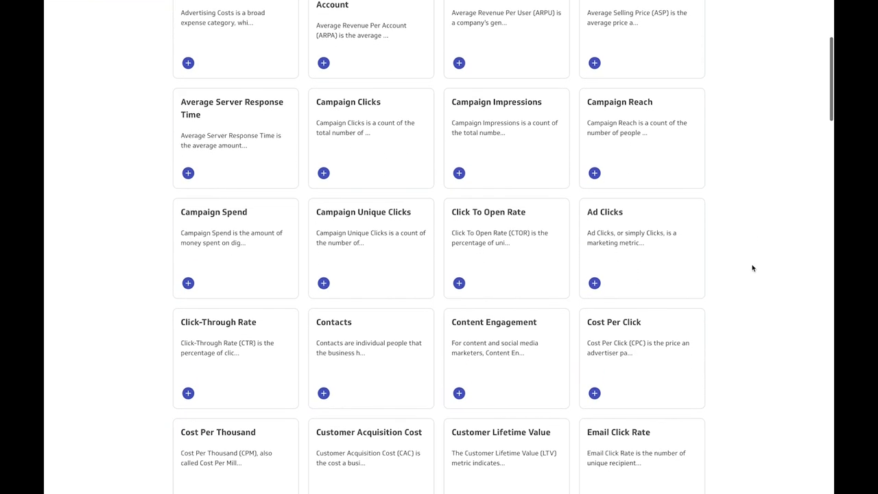
pyautogui.scroll(-3)
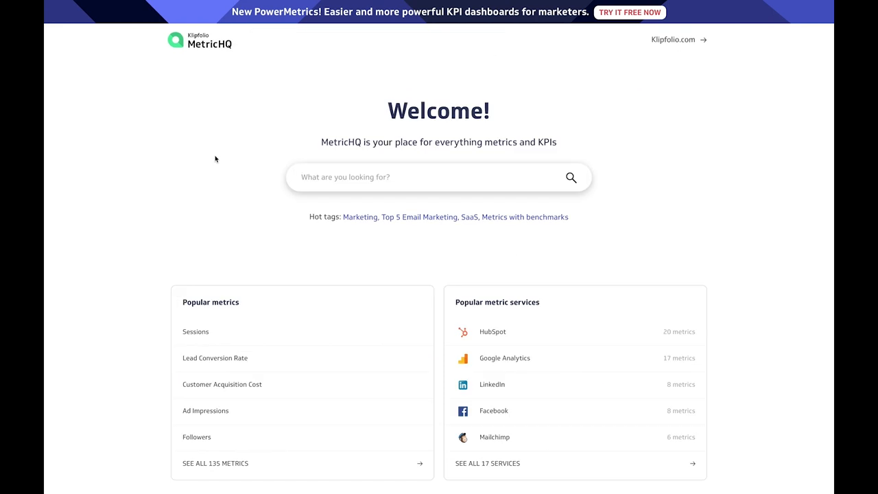
# - Review the Sessions metric's details from Popular metrics
pyautogui.scroll(-3)
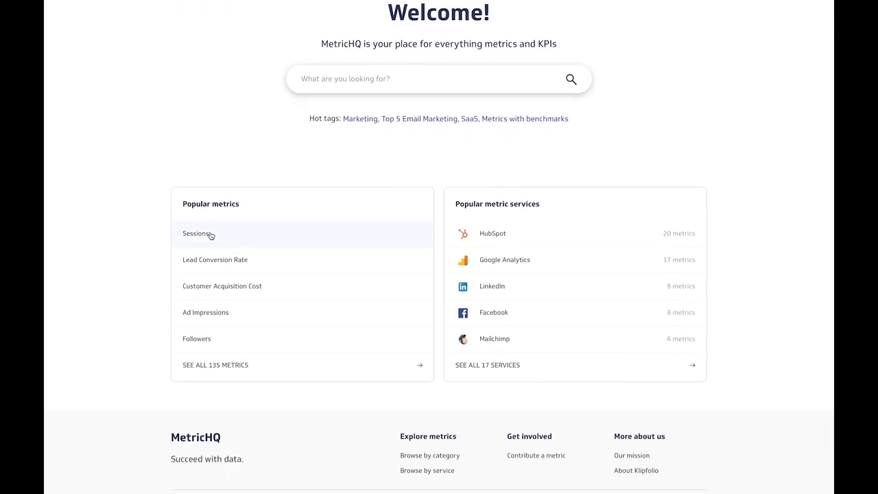
pyautogui.click(195, 233)
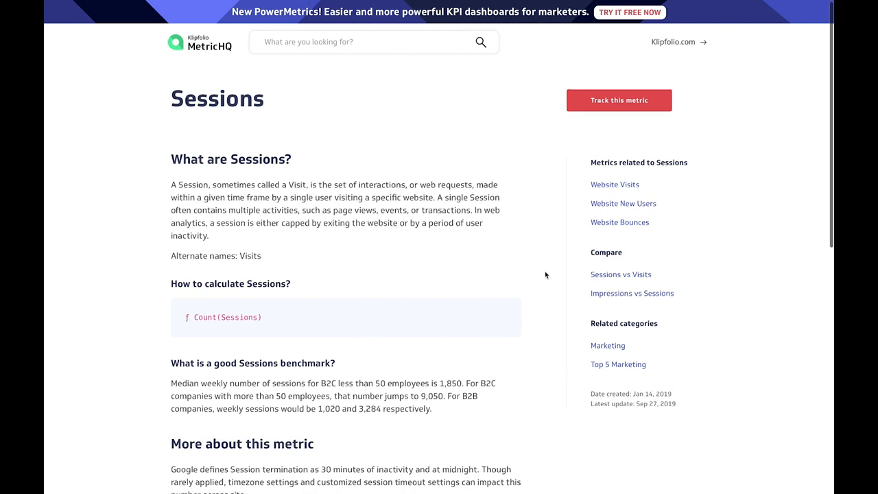
pyautogui.scroll(-3)
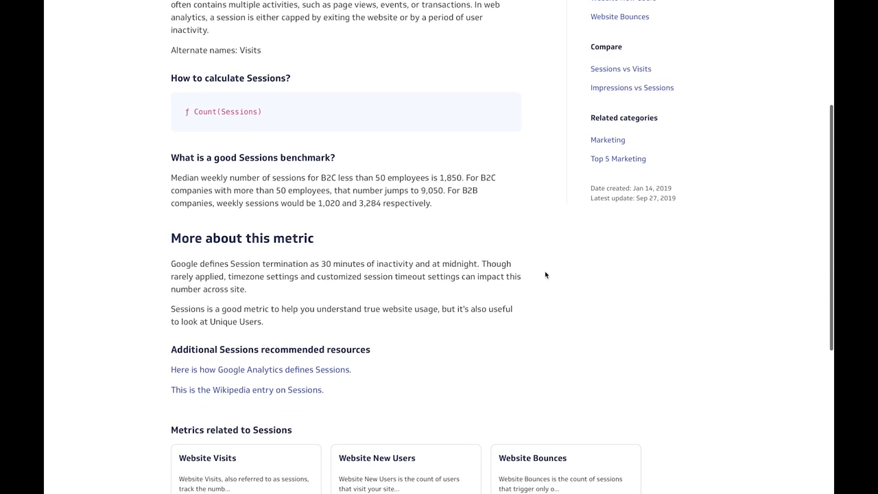
pyautogui.scroll(-3)
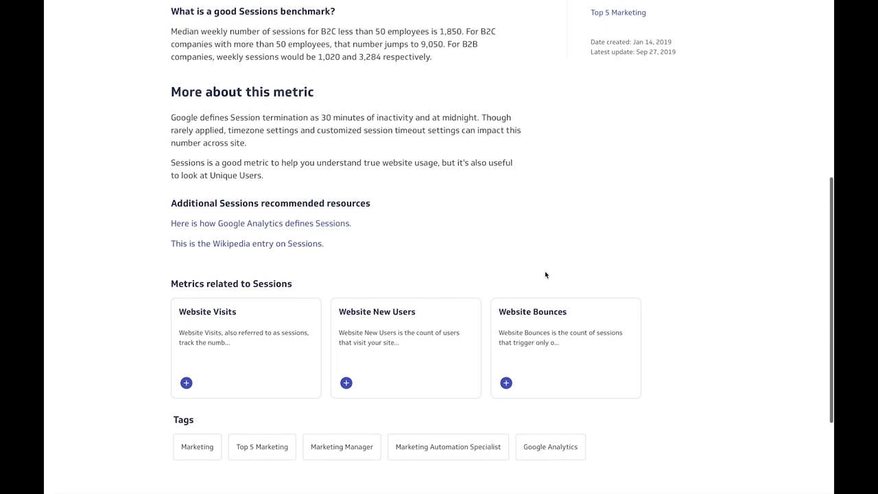
pyautogui.scroll(-3)
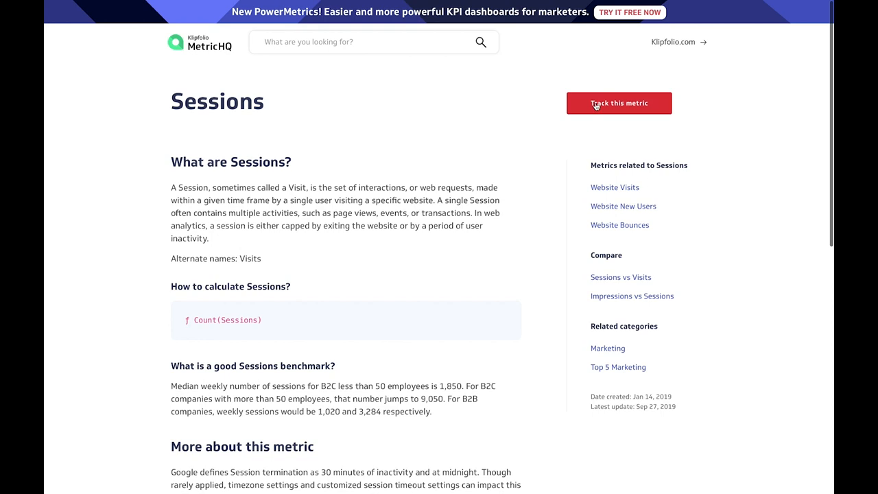
# - View Track this metric options for Sessions, then scroll the Contribute a metric form's category checklist
pyautogui.click(621, 103)
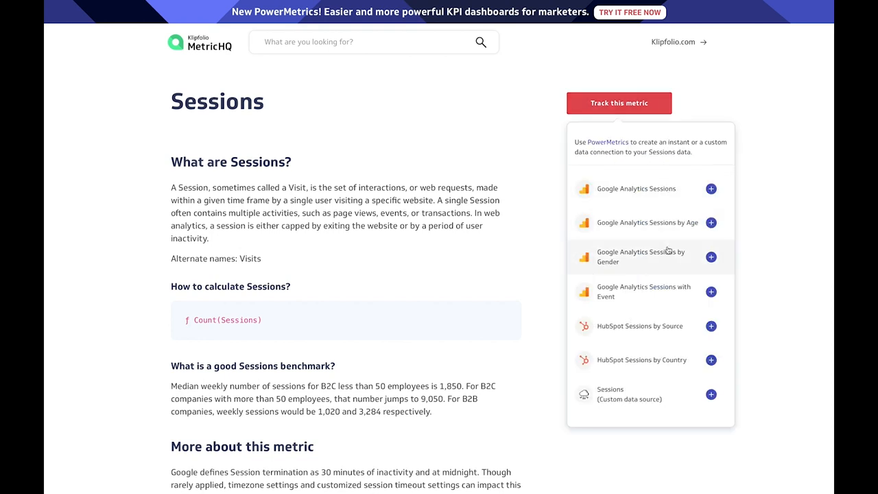
pyautogui.moveTo(670, 408)
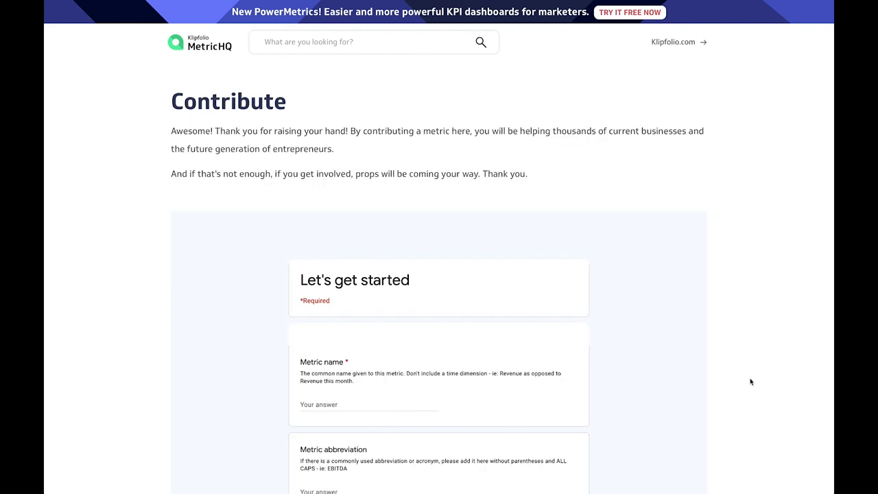
pyautogui.scroll(-3)
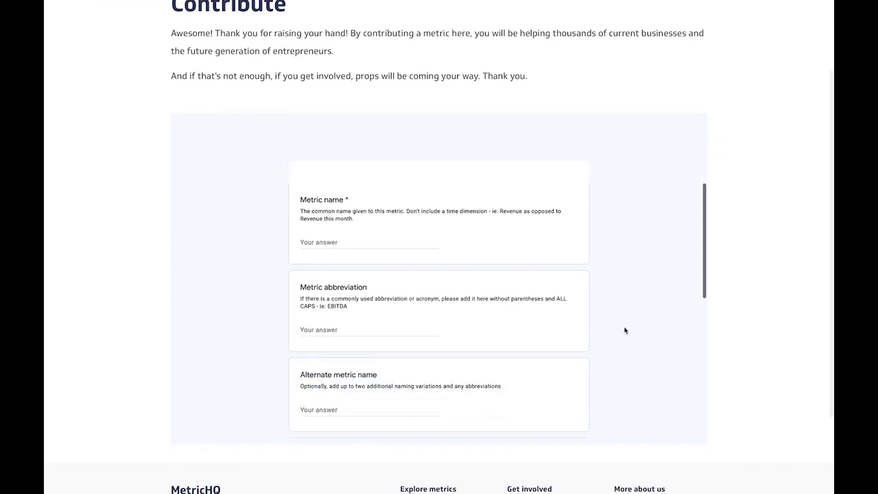
pyautogui.scroll(-3)
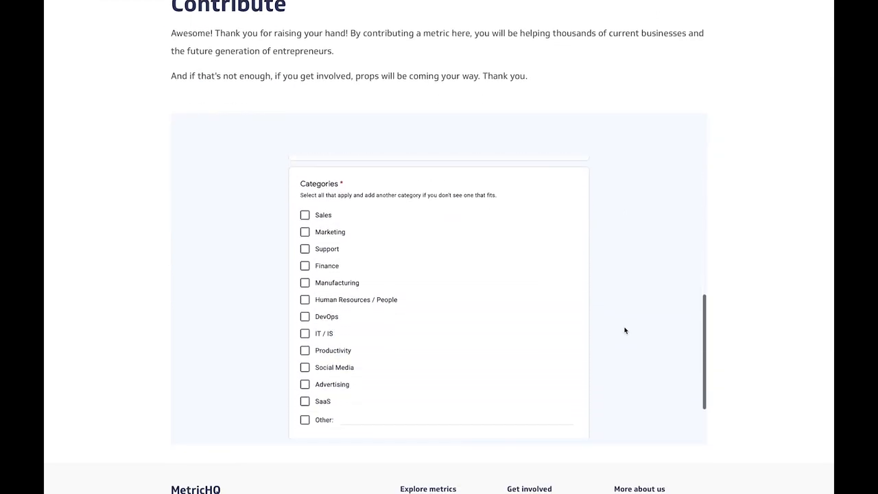